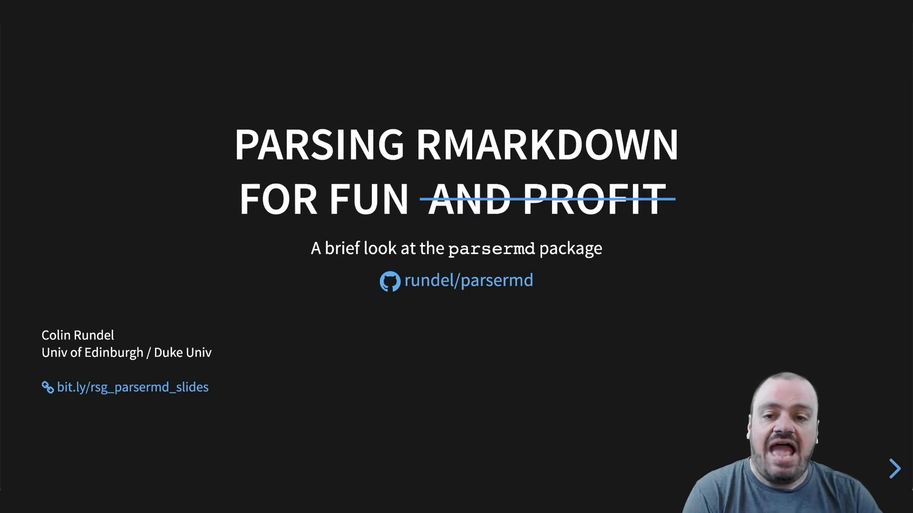
Step: Move from the title slide to the hw01.Rmd source slide
left_click(895, 469)
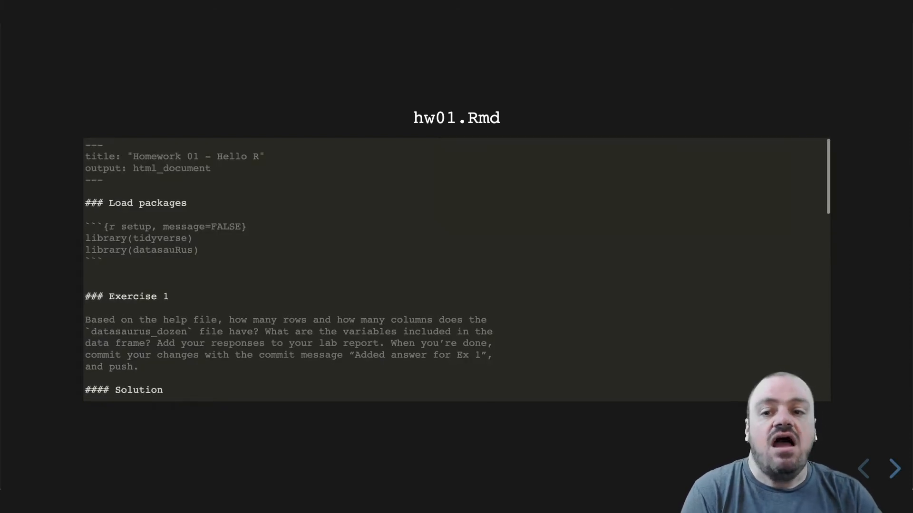
Step: Scroll the hw01.Rmd code panel down to Exercises 1 and 2 with their Solution sections
scroll("down", 3)
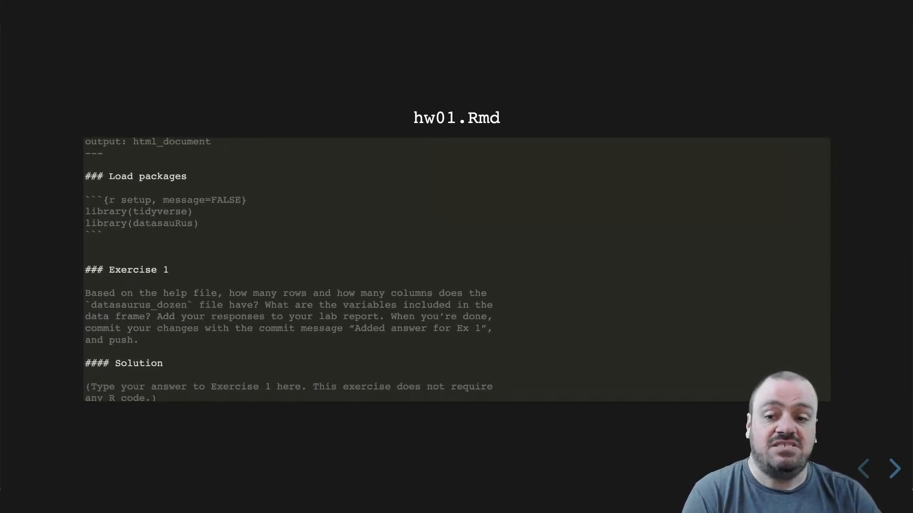
scroll("down", 3)
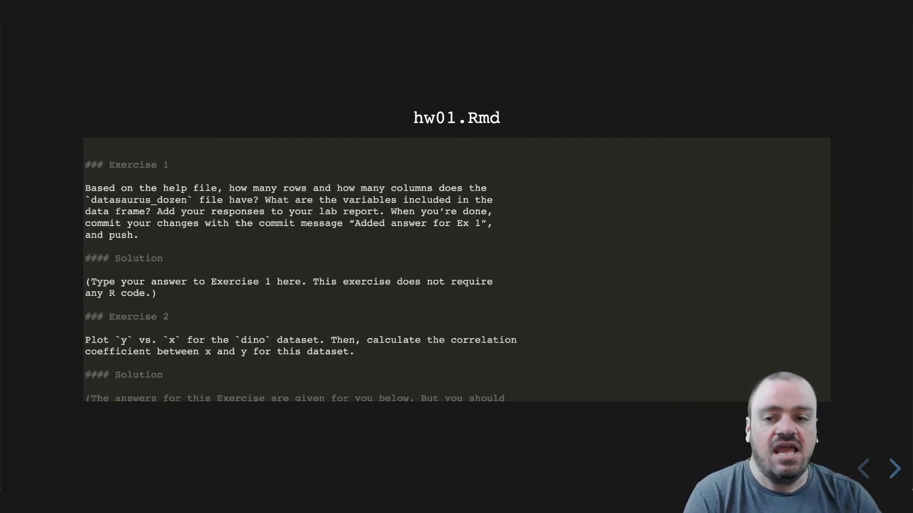
scroll("down", 3)
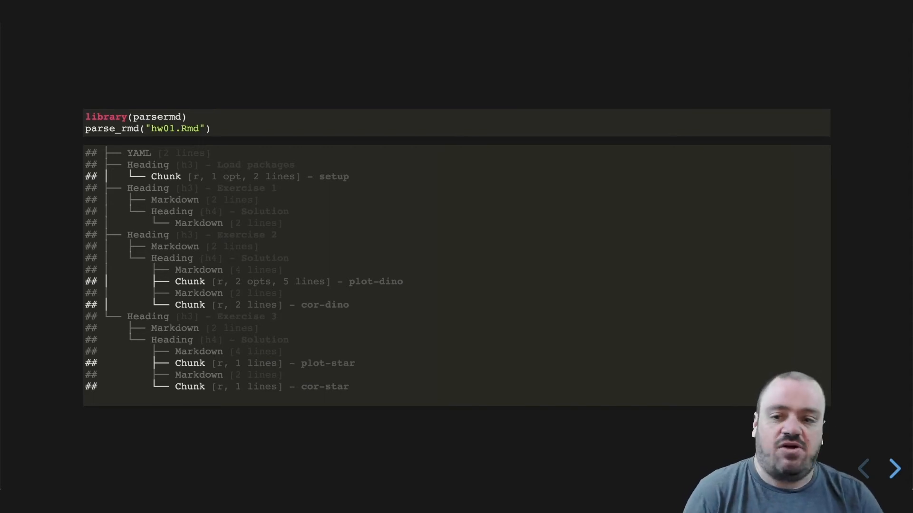
Step: Advance past the parse_rmd tree output to the next slide
left_click(895, 469)
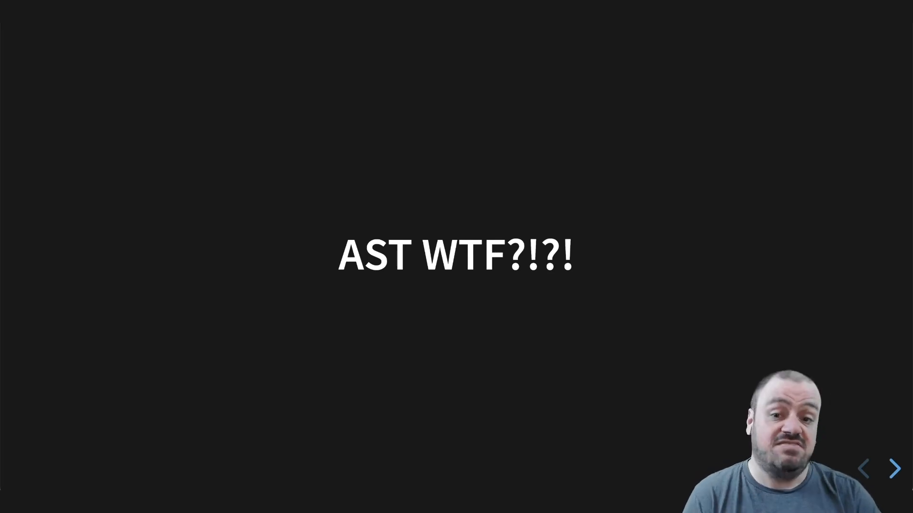
Step: Advance past the 'AST WTF?!?!' slide to the rmd_subset and render example
left_click(895, 469)
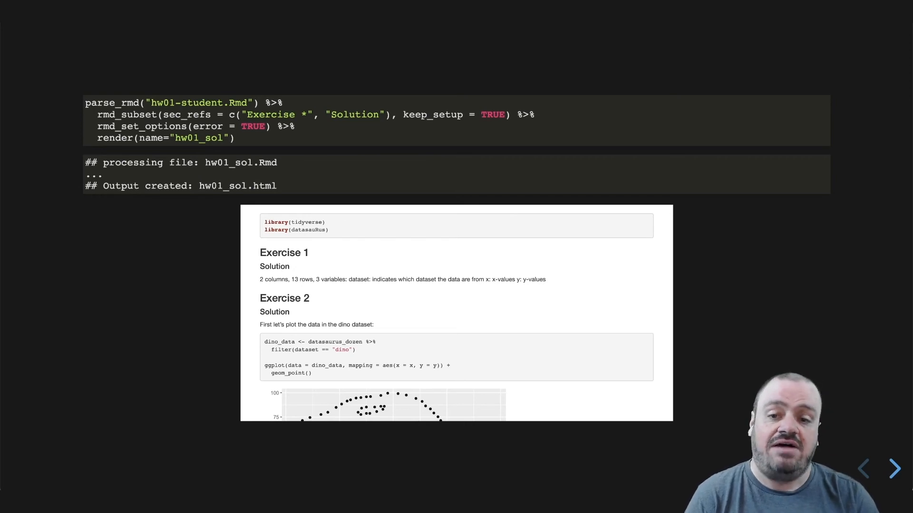
Step: Advance to the slide showing rmd_template()'s 8 x 4 tibble of sections
left_click(894, 469)
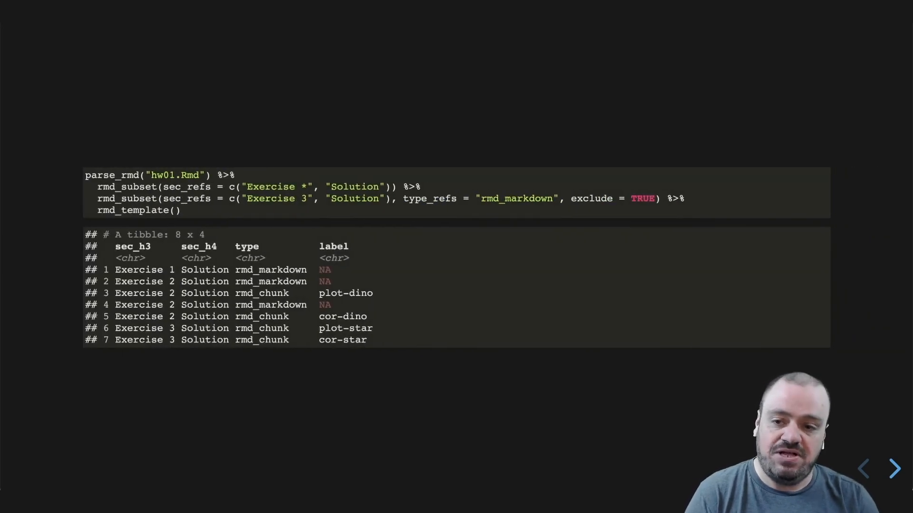